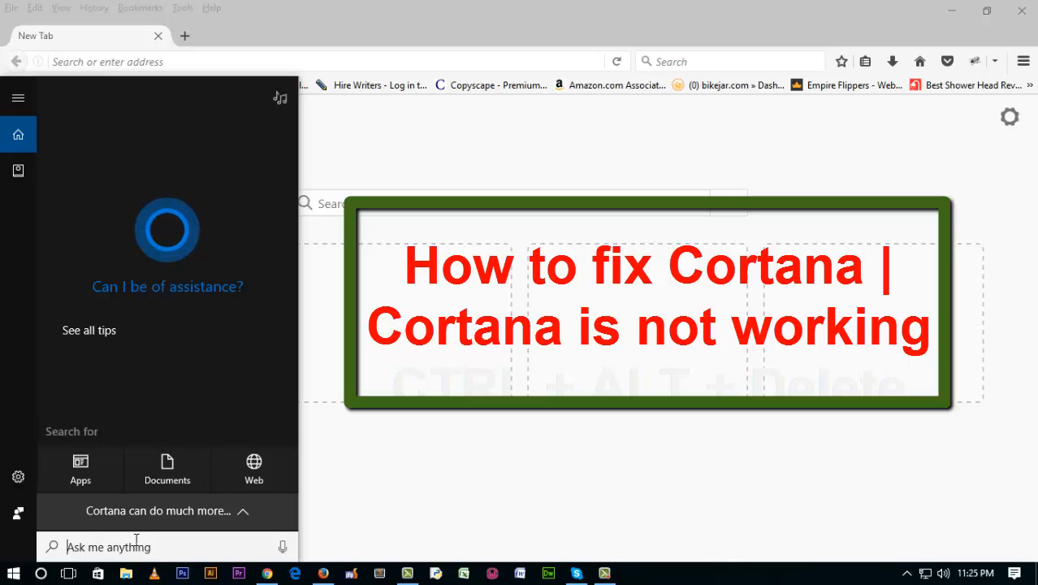
- Search Cortana for 'Control pan', get no results, and close the empty search panel
{"action": "type", "text": "Co"}
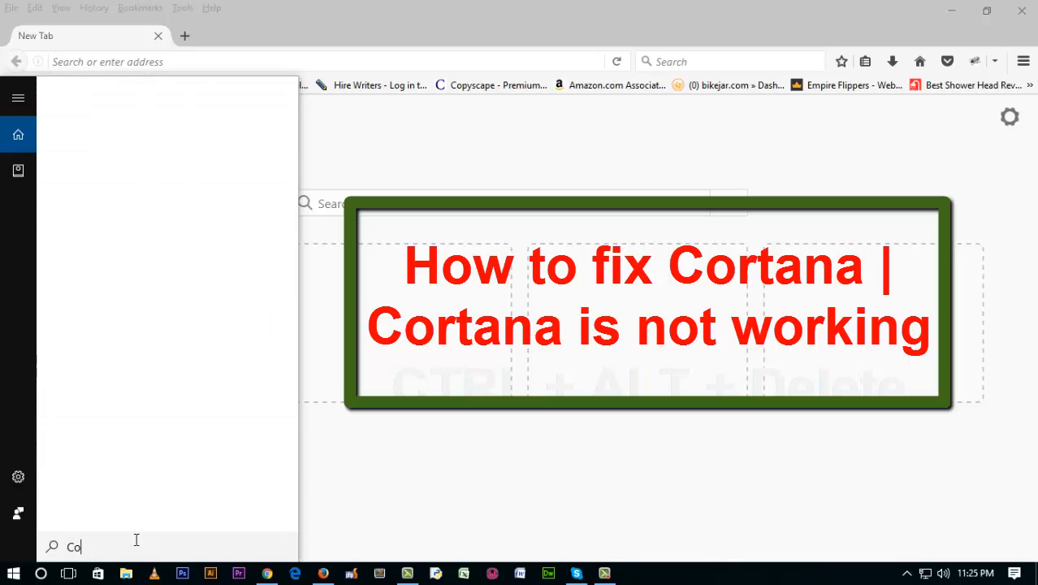
{"action": "type", "text": "ntr"}
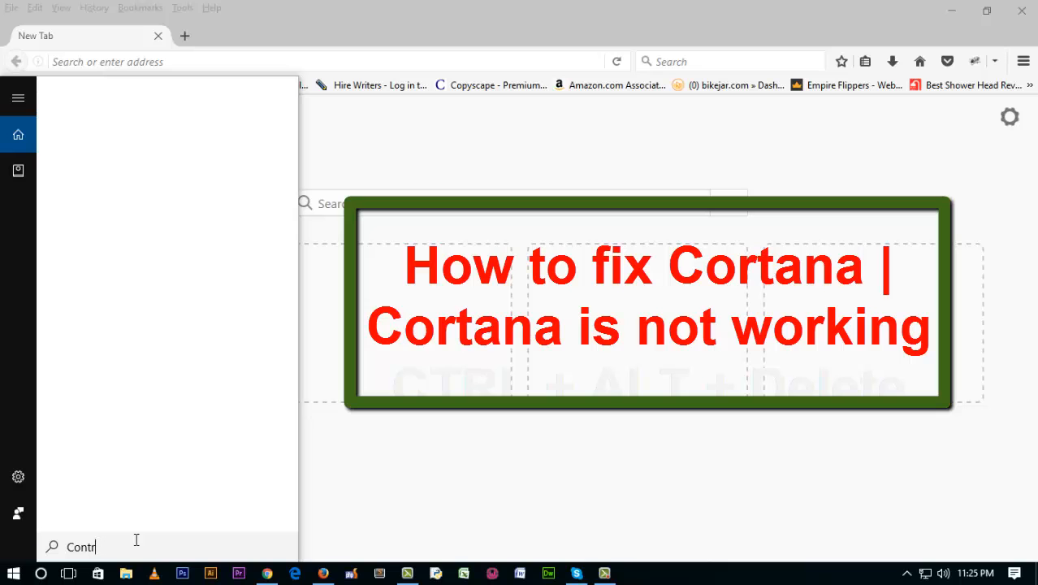
{"action": "type", "text": "ol pan"}
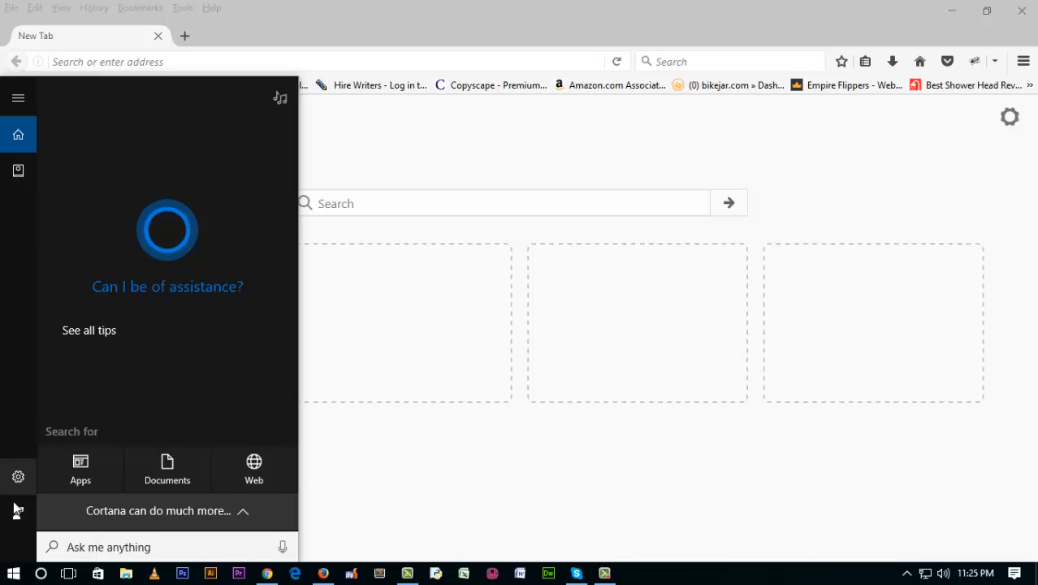
{"action": "left_click", "coordinate": [13, 574]}
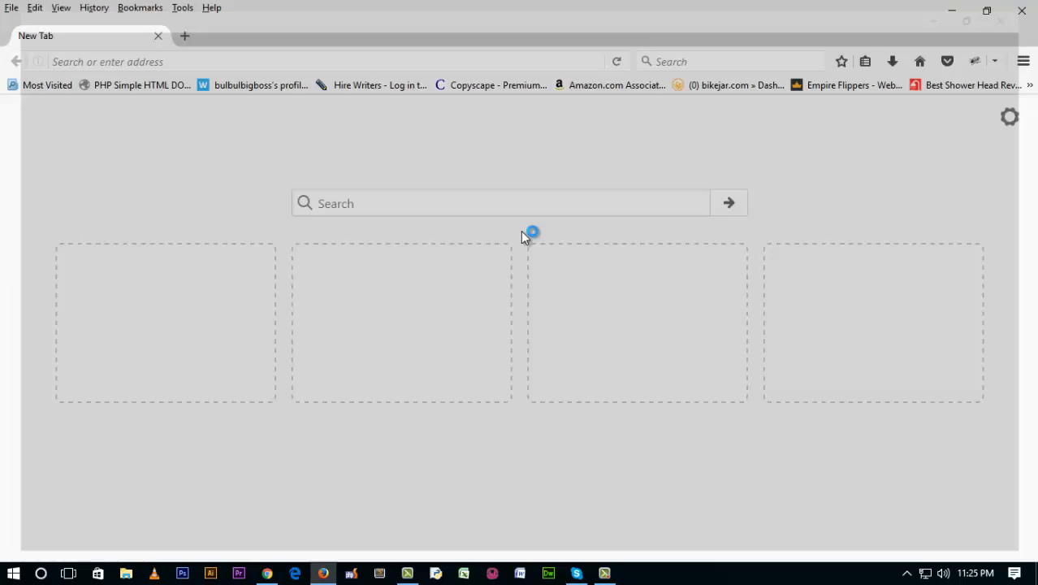
- Launch Control Panel showing All Control Panel Items in small icons view
{"action": "left_click", "coordinate": [13, 574]}
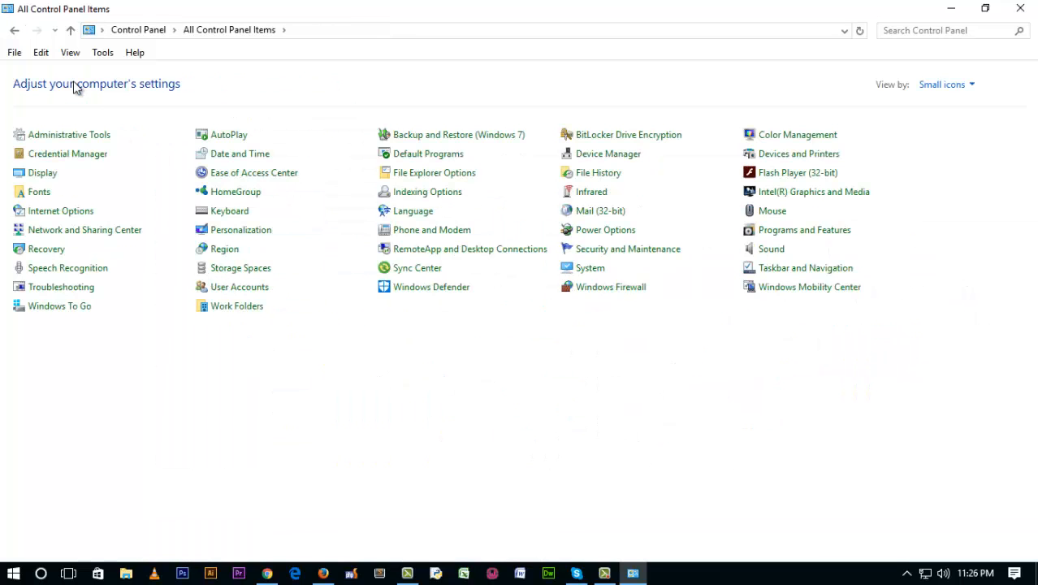
{"action": "mouse_move", "coordinate": [78, 318]}
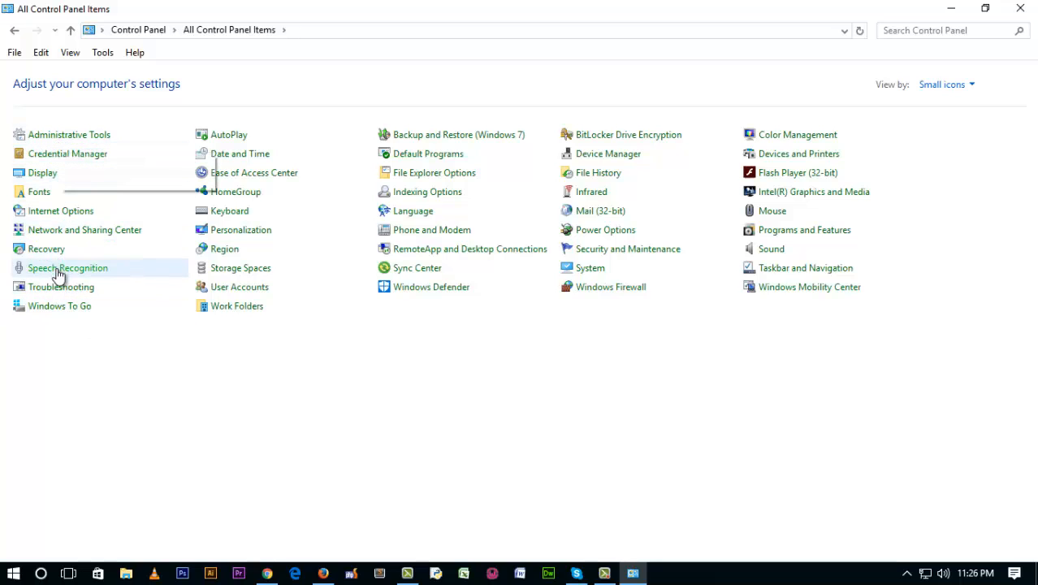
{"action": "mouse_move", "coordinate": [61, 286]}
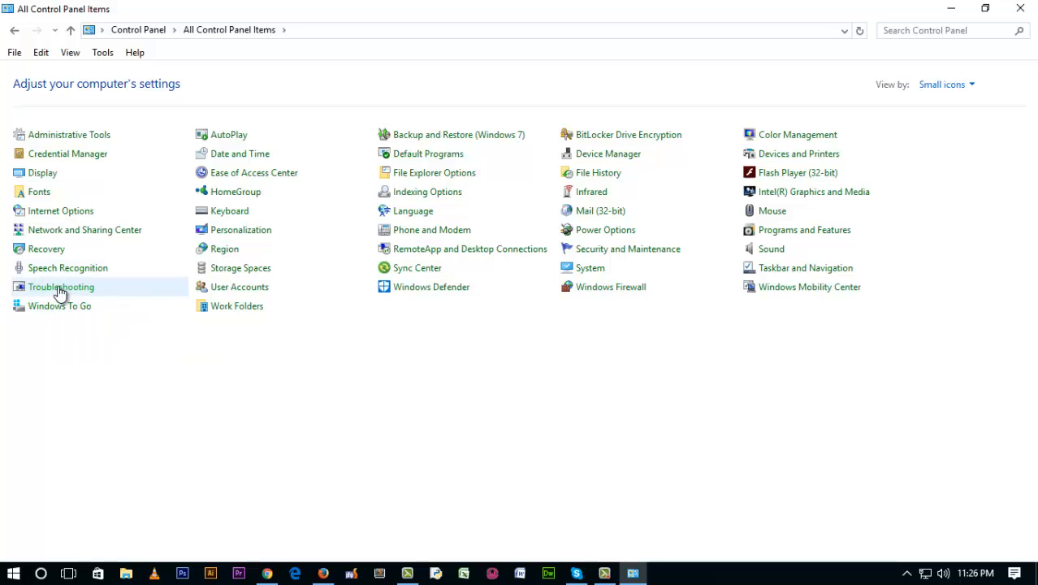
- Go to the Troubleshooting page listing problem categories
{"action": "left_click", "coordinate": [62, 285]}
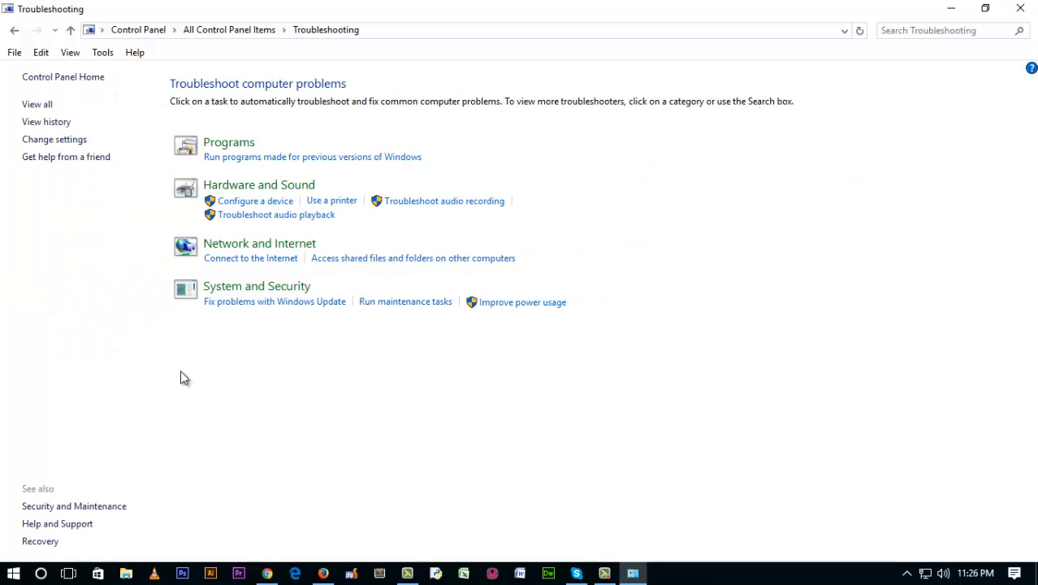
{"action": "mouse_move", "coordinate": [286, 366]}
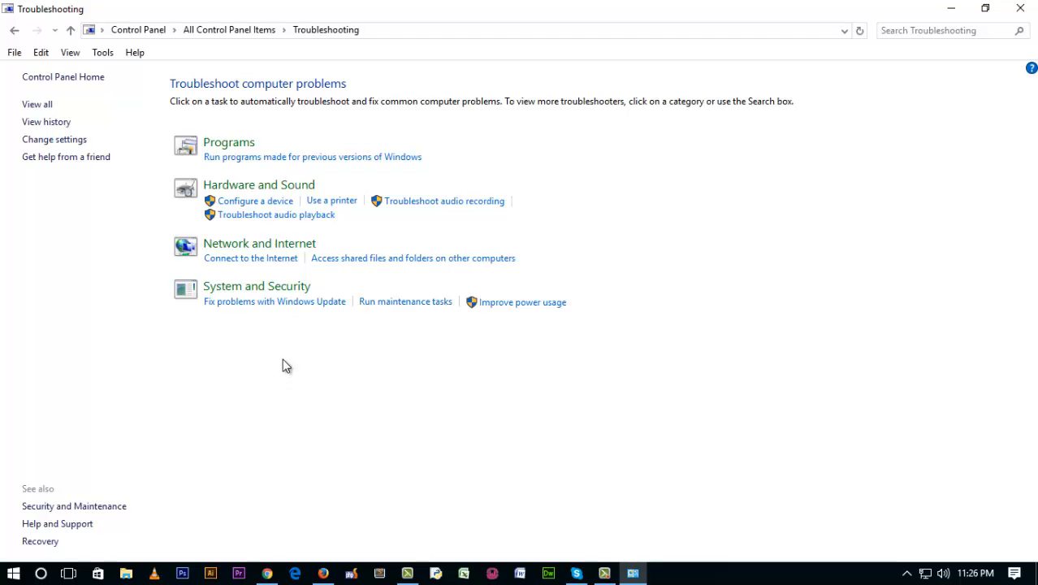
{"action": "mouse_move", "coordinate": [247, 155]}
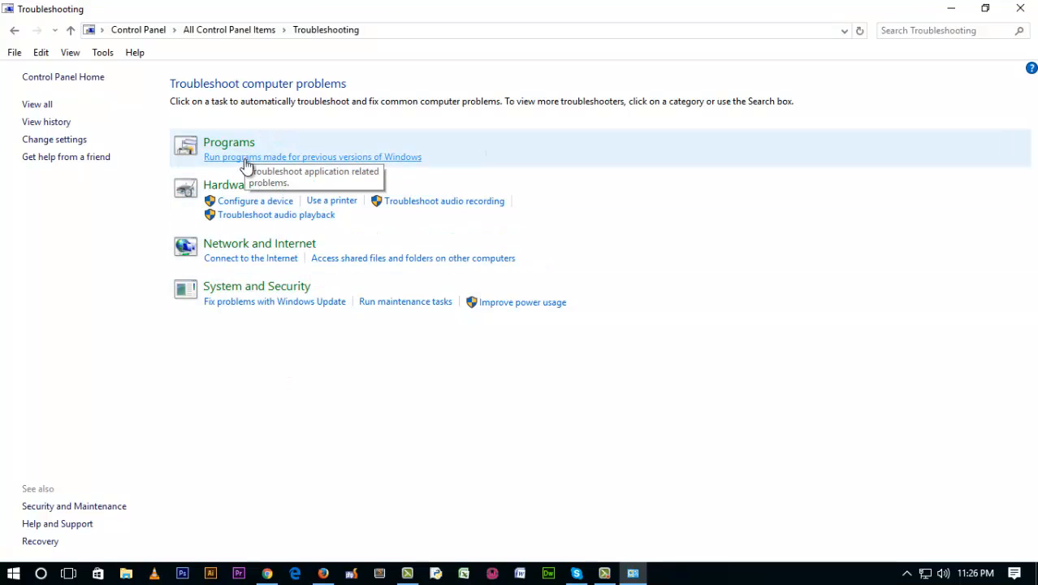
{"action": "mouse_move", "coordinate": [256, 247]}
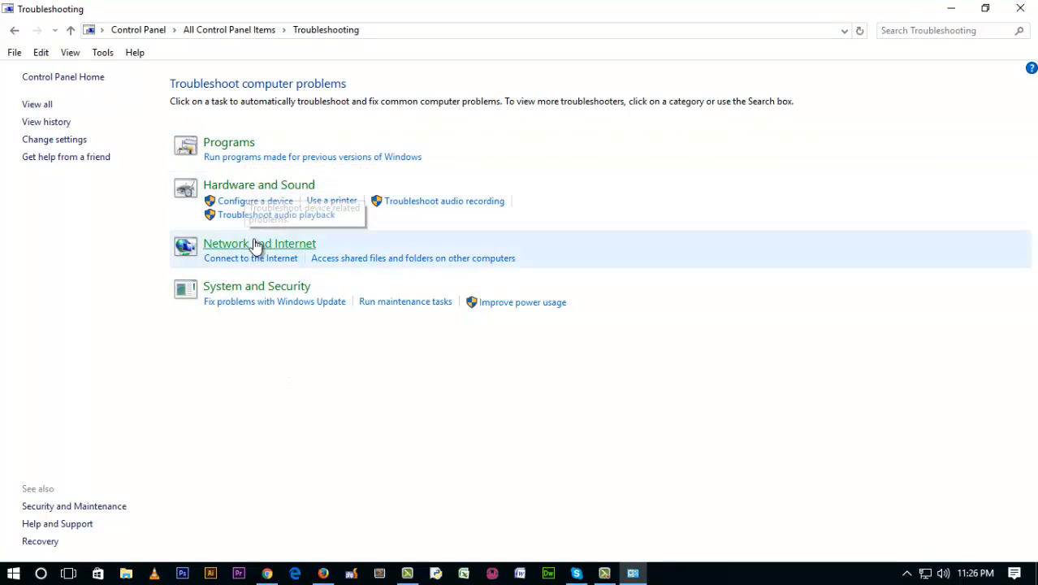
{"action": "mouse_move", "coordinate": [263, 318]}
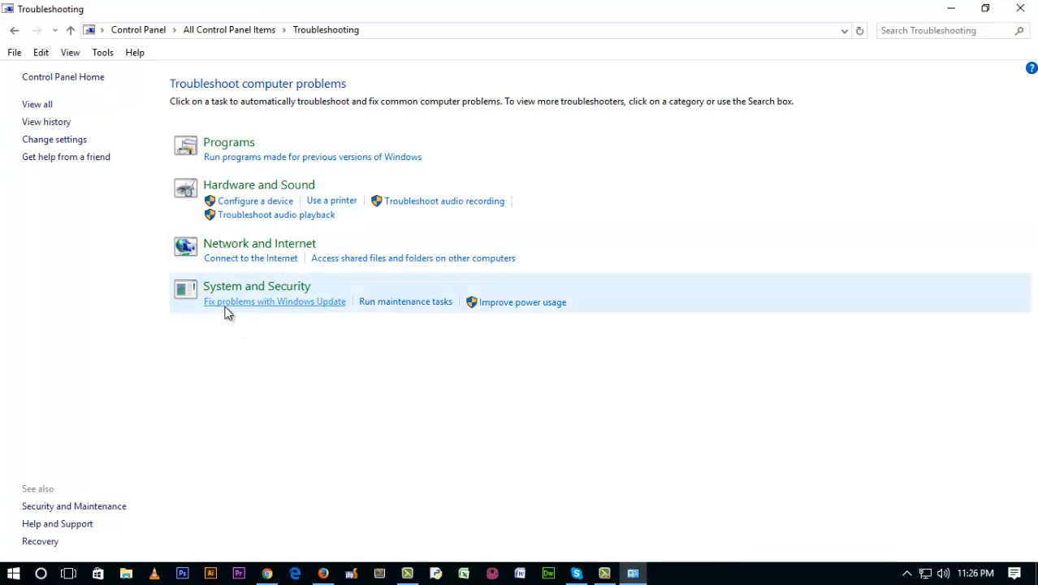
{"action": "mouse_move", "coordinate": [409, 315]}
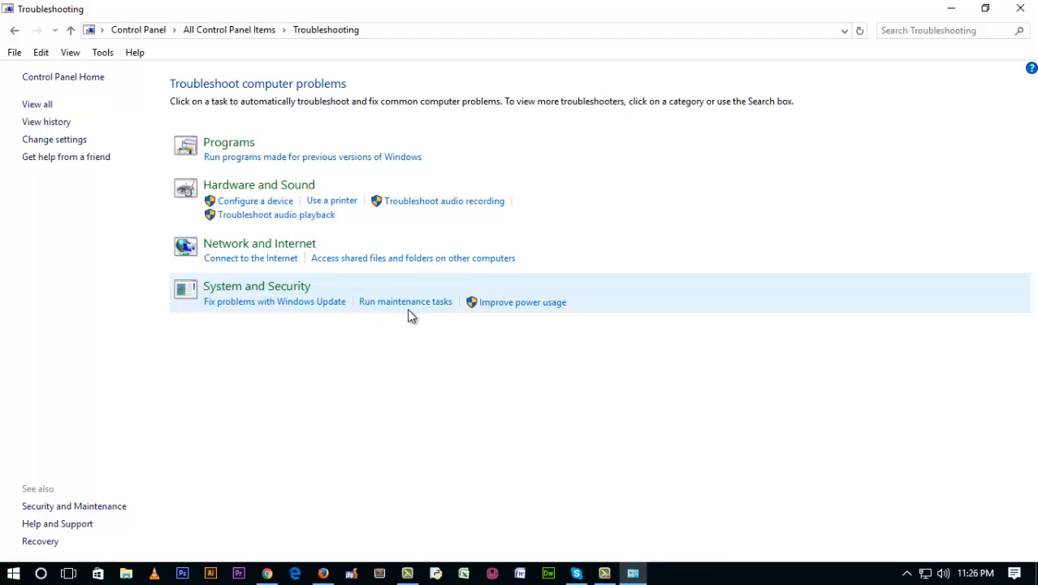
{"action": "mouse_move", "coordinate": [452, 269]}
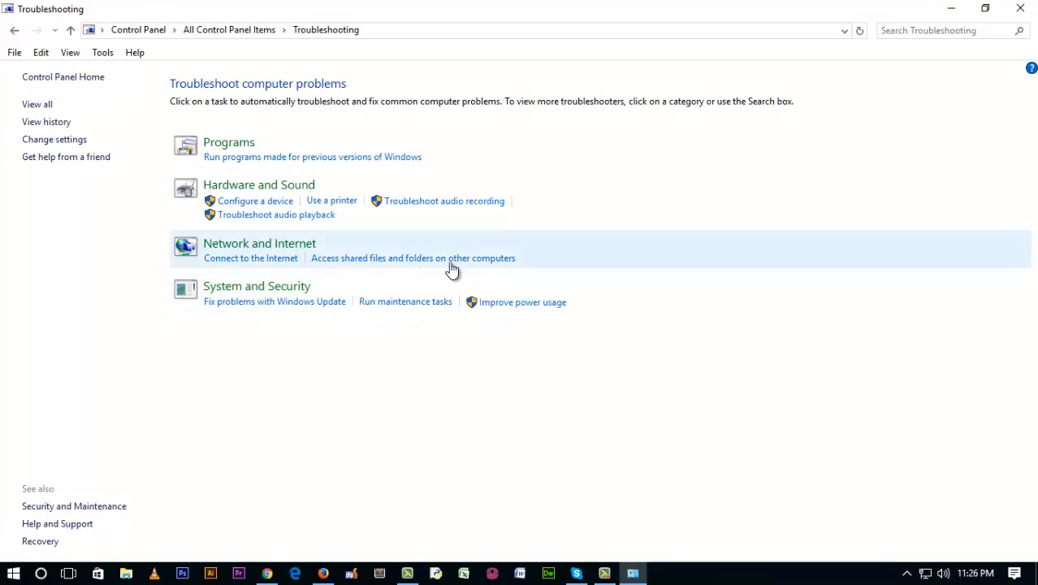
{"action": "mouse_move", "coordinate": [245, 165]}
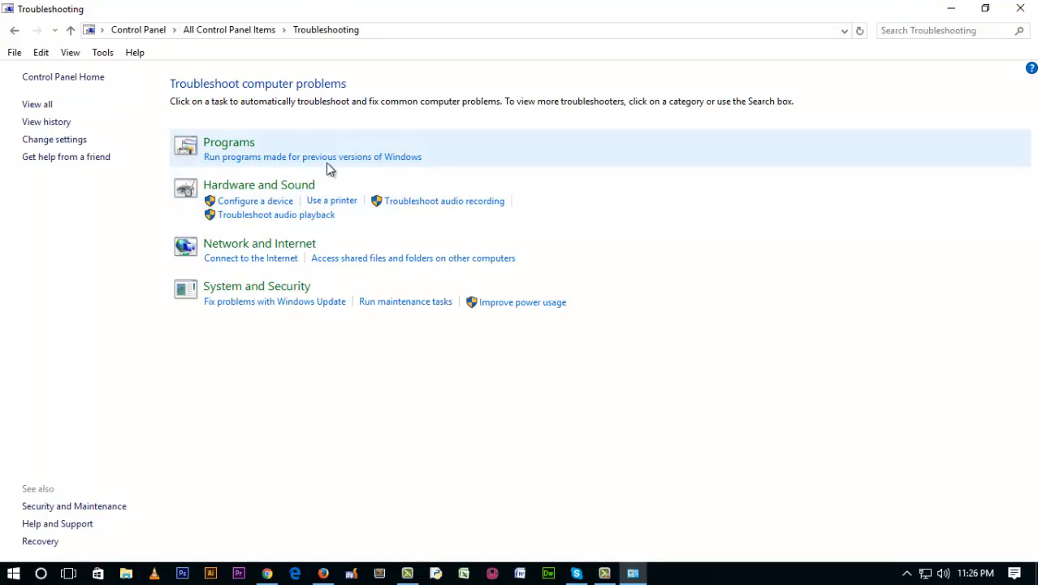
{"action": "mouse_move", "coordinate": [284, 315]}
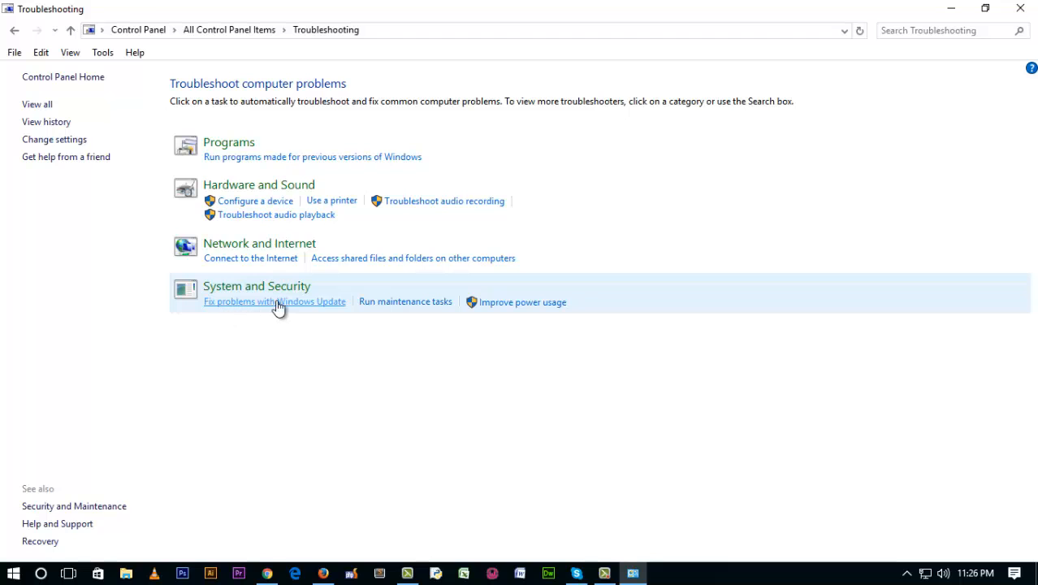
- Start 'Fix problems with Windows Update' and begin detecting problems
{"action": "left_click", "coordinate": [274, 300]}
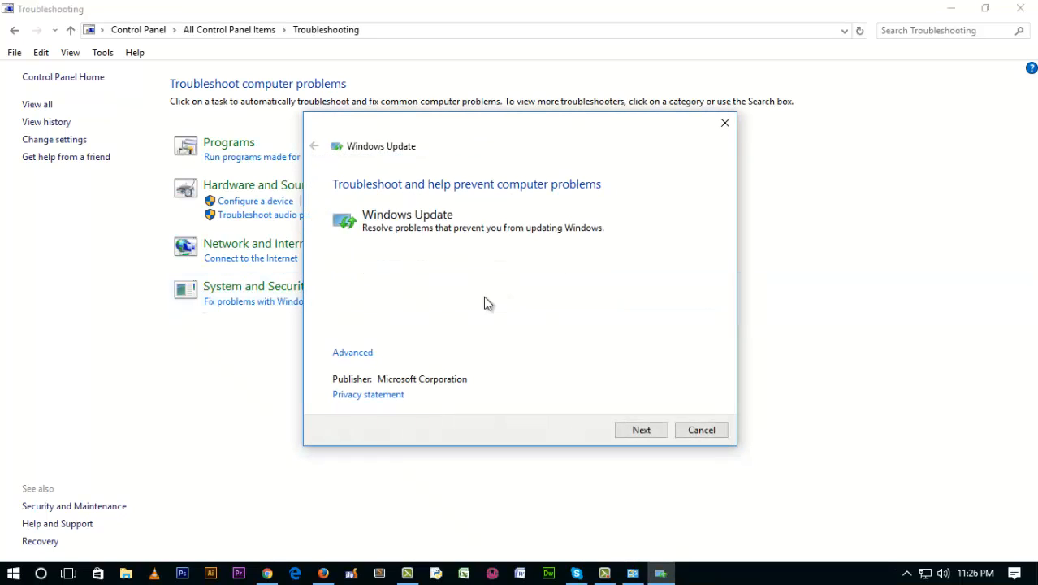
{"action": "left_click", "coordinate": [640, 429]}
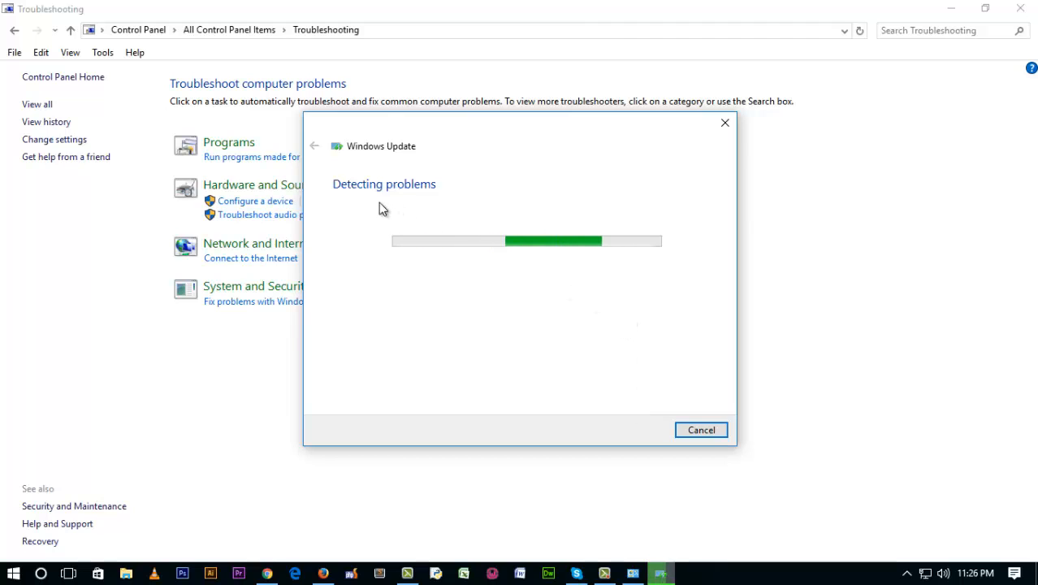
{"action": "mouse_move", "coordinate": [470, 203]}
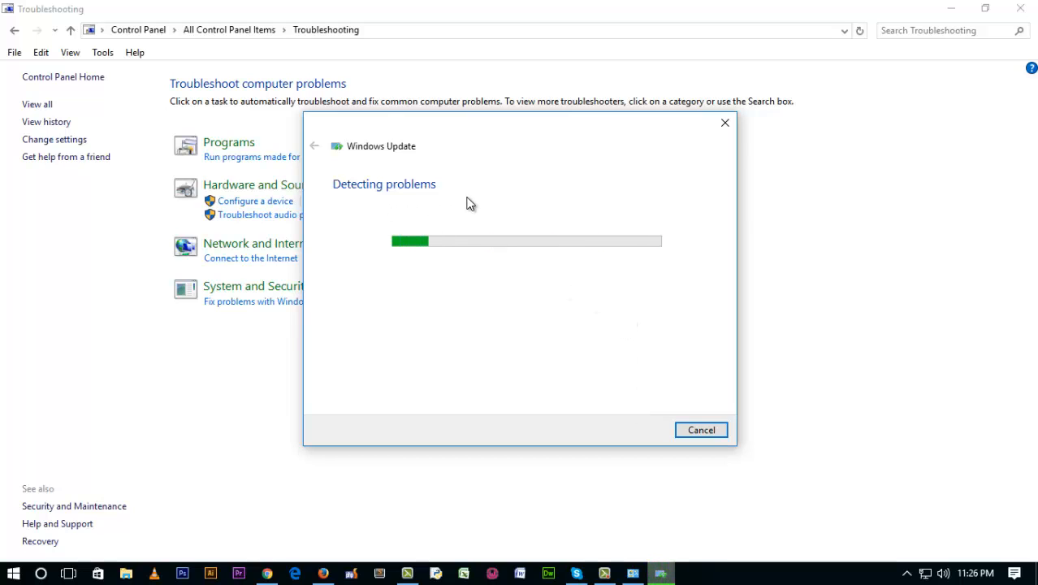
{"action": "mouse_move", "coordinate": [520, 213]}
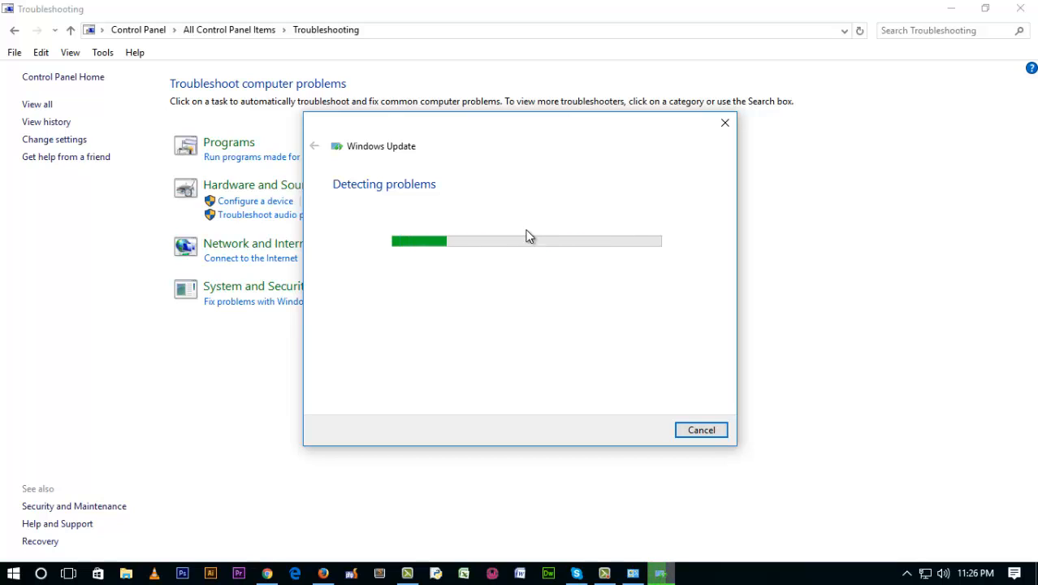
{"action": "mouse_move", "coordinate": [610, 465]}
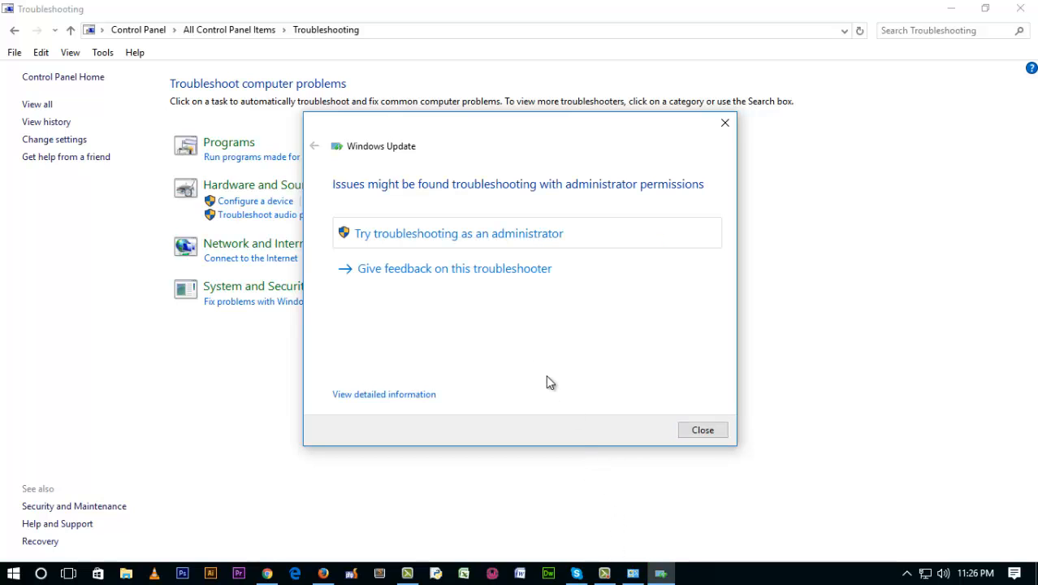
{"action": "mouse_move", "coordinate": [365, 247]}
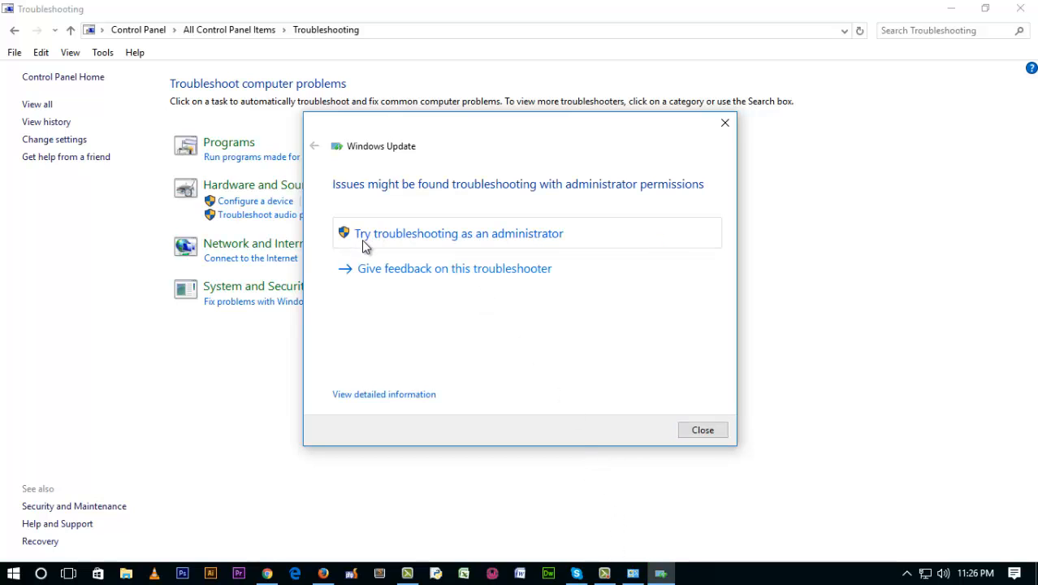
- Choose 'Try troubleshooting as an administrator' and let the scan run to completion
{"action": "left_click", "coordinate": [458, 234]}
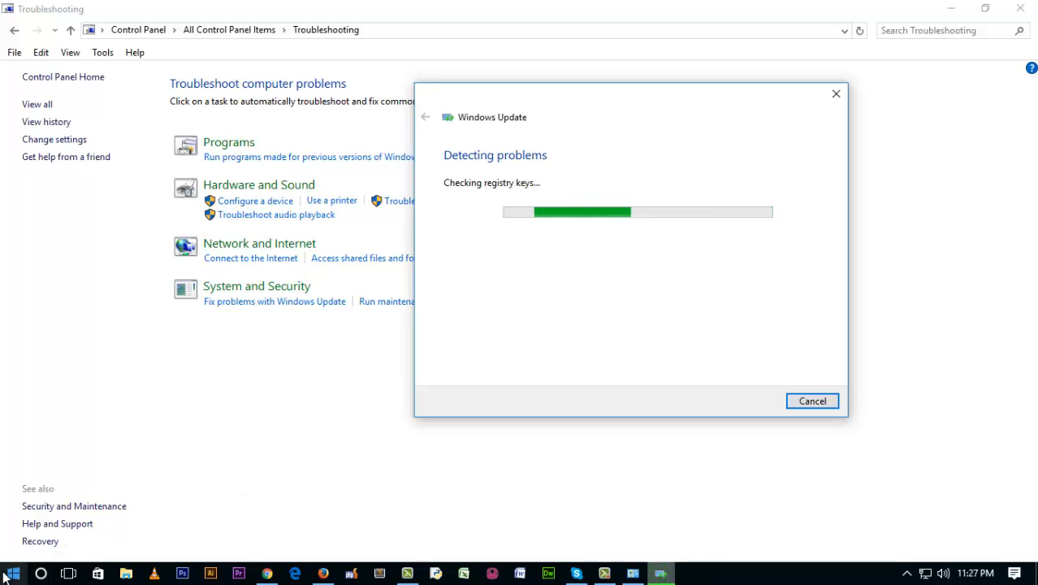
{"action": "left_click", "coordinate": [13, 573]}
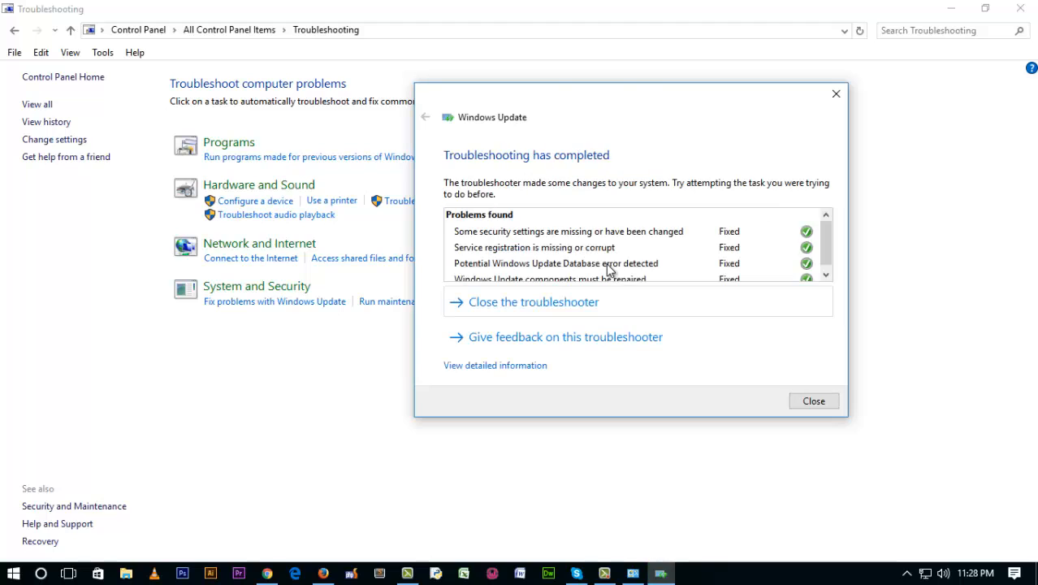
{"action": "mouse_move", "coordinate": [702, 239]}
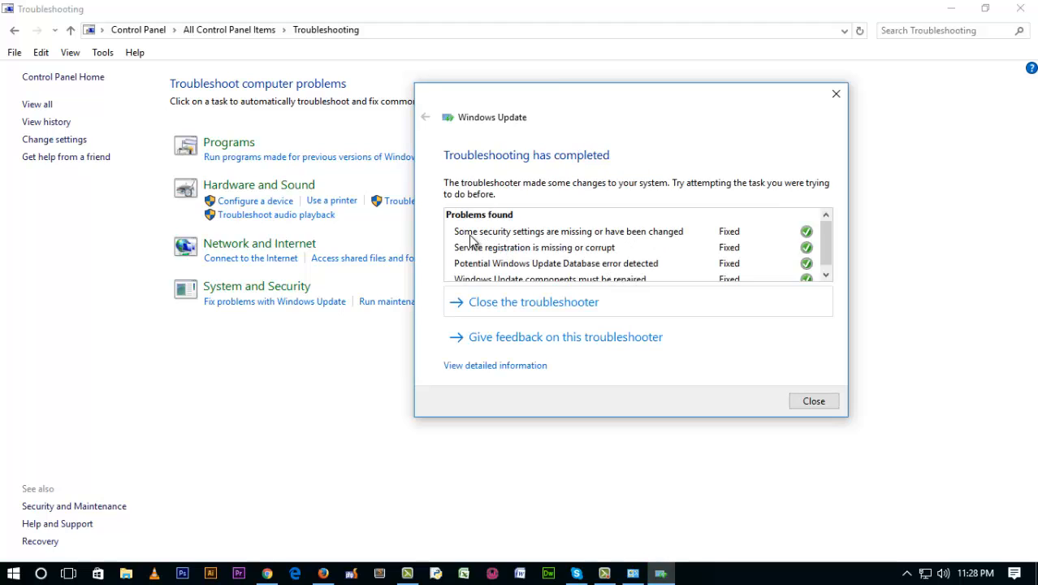
{"action": "mouse_move", "coordinate": [653, 247]}
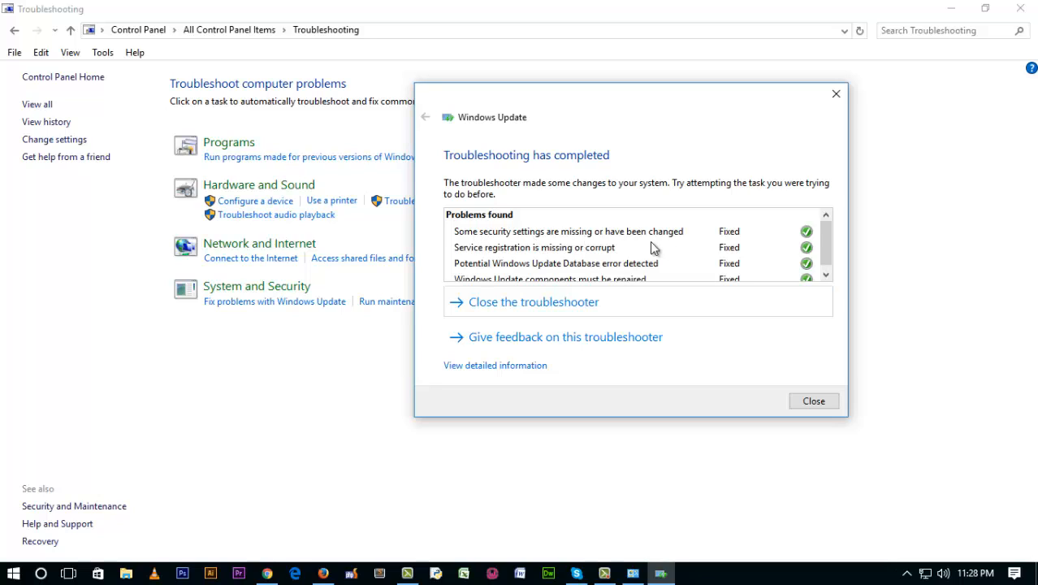
{"action": "mouse_move", "coordinate": [602, 258]}
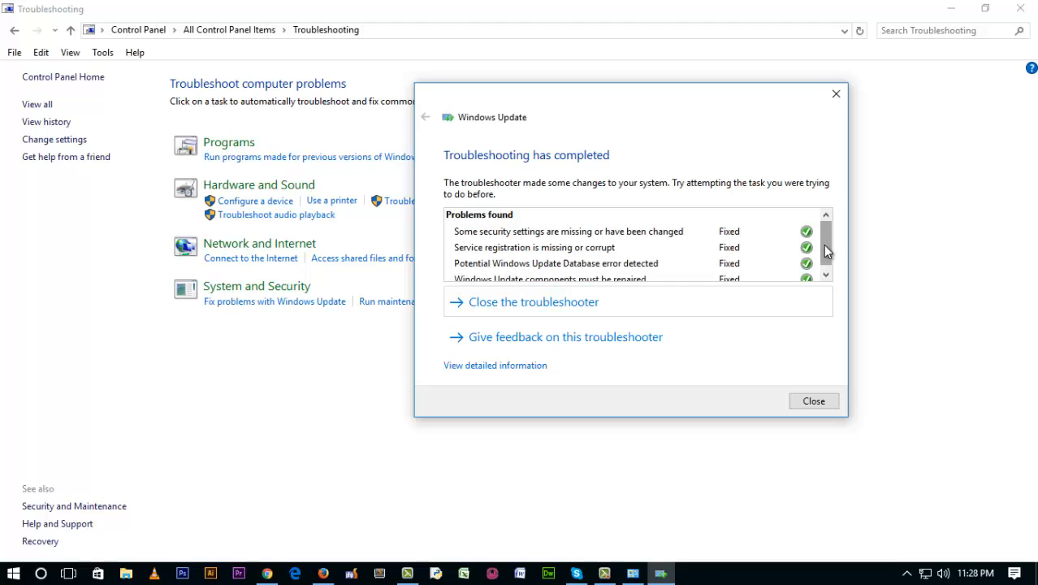
- Review the four fixed problems in the results list and close the troubleshooter
{"action": "scroll", "scroll_direction": "down", "scroll_amount": 3}
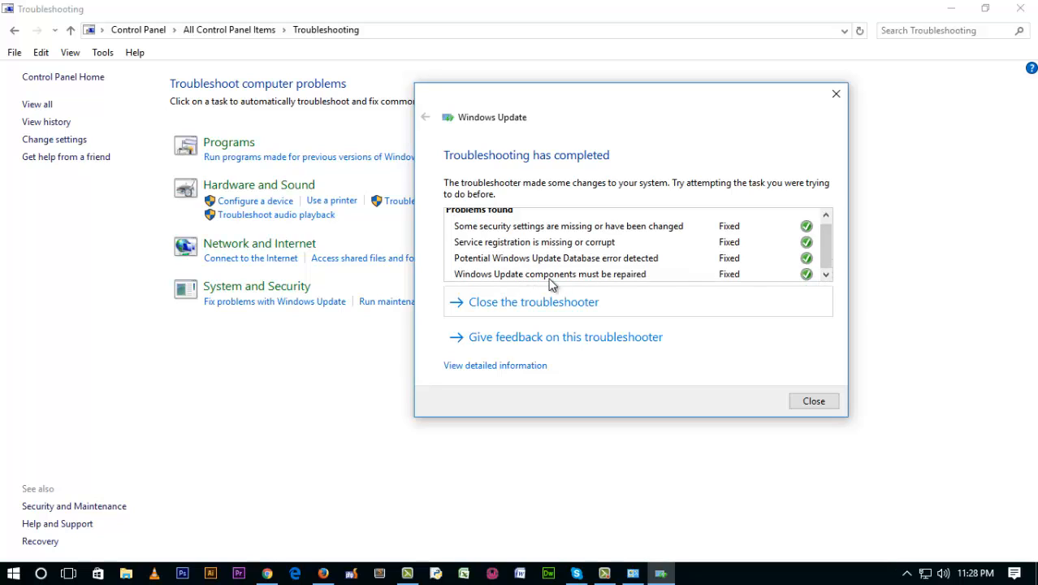
{"action": "mouse_move", "coordinate": [551, 263]}
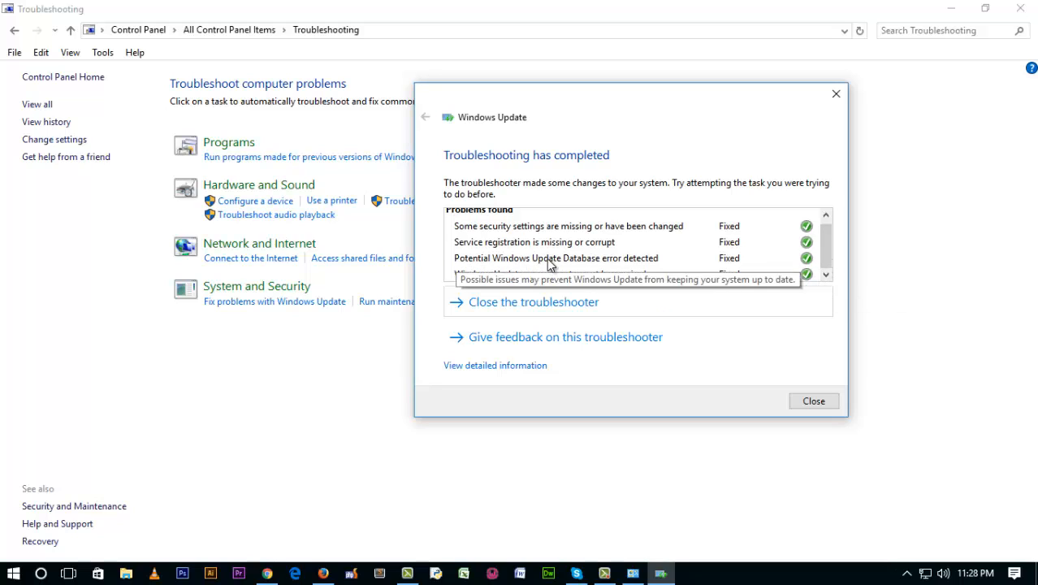
{"action": "mouse_move", "coordinate": [760, 350]}
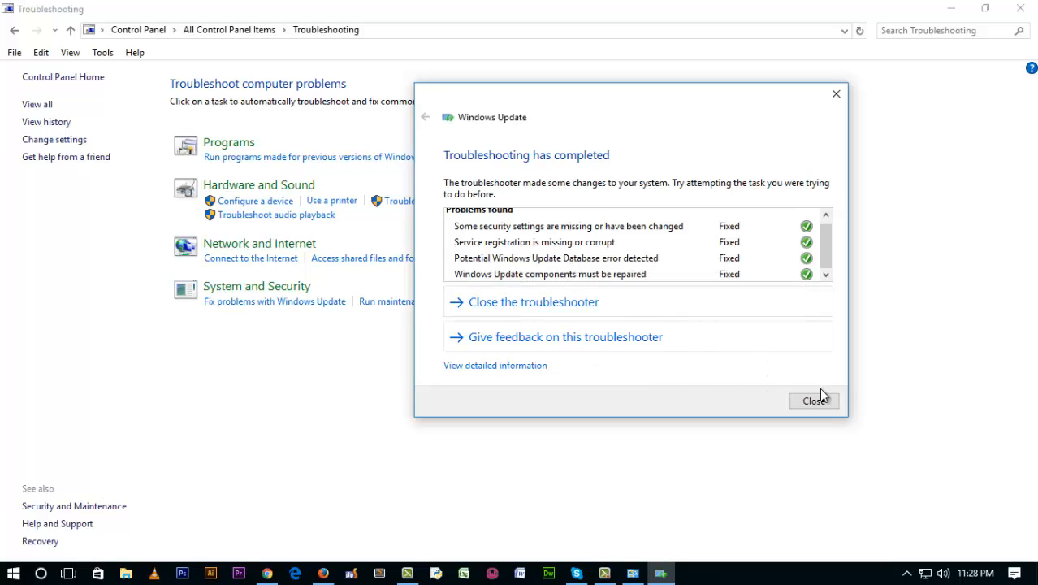
{"action": "left_click", "coordinate": [815, 399]}
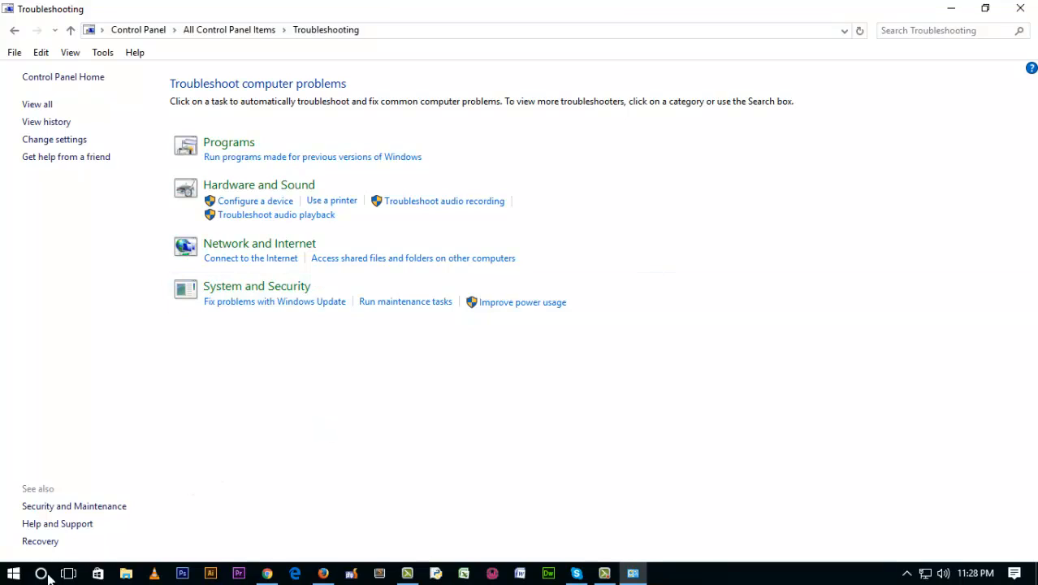
- Return to the desktop and bring up the Ctrl+Alt+Delete security options screen
{"action": "left_click", "coordinate": [42, 574]}
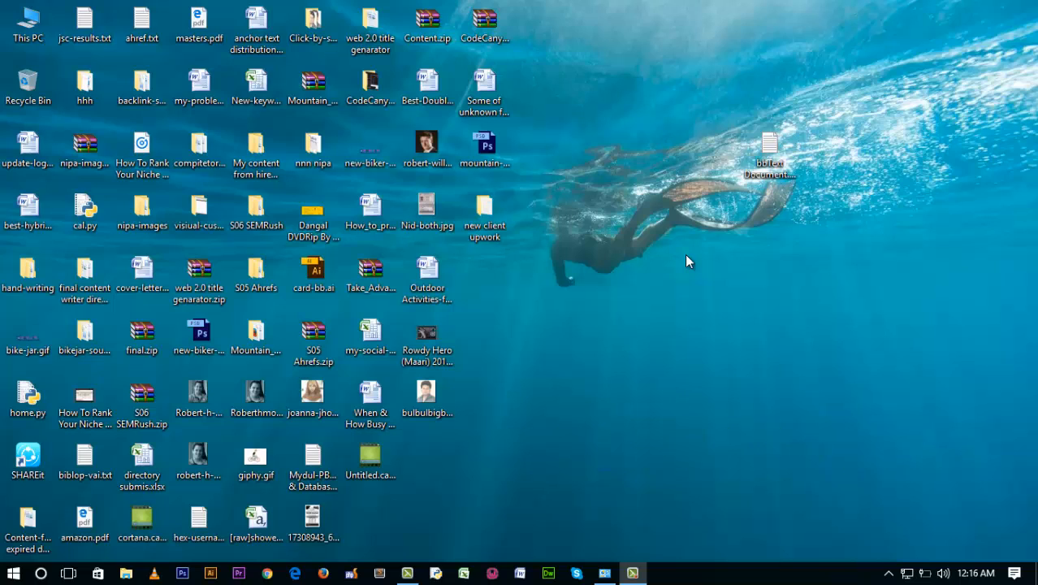
{"action": "key", "text": "ctrl+alt+delete"}
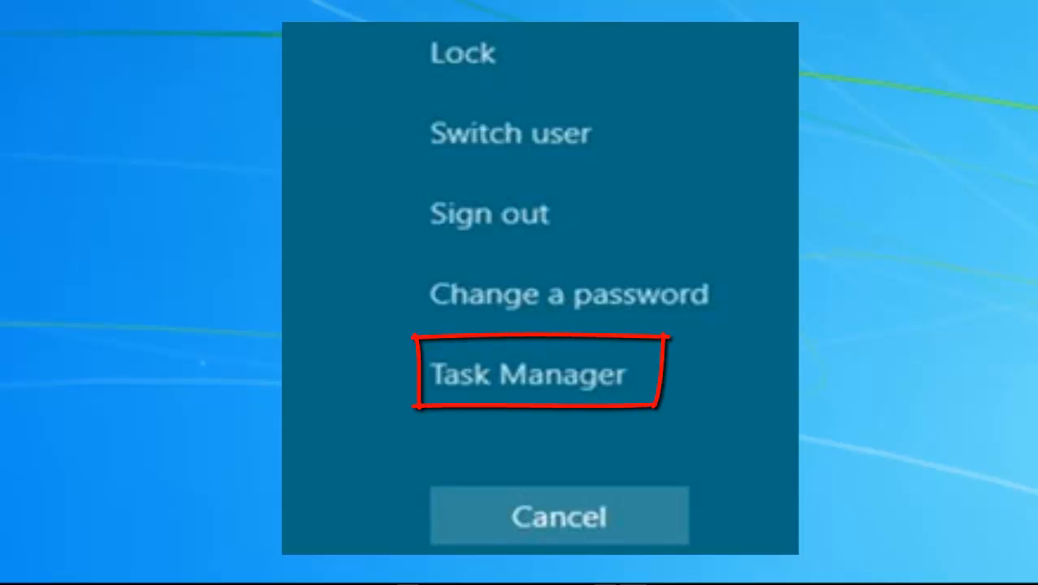
- Launch Task Manager and select the Cortana background process to end it
{"action": "left_click", "coordinate": [526, 372]}
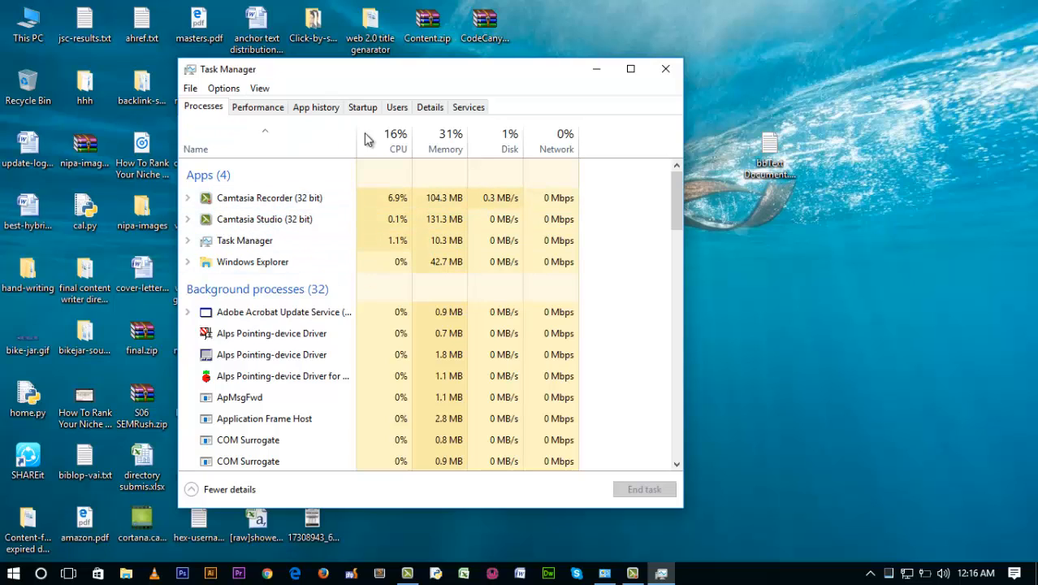
{"action": "mouse_move", "coordinate": [281, 146]}
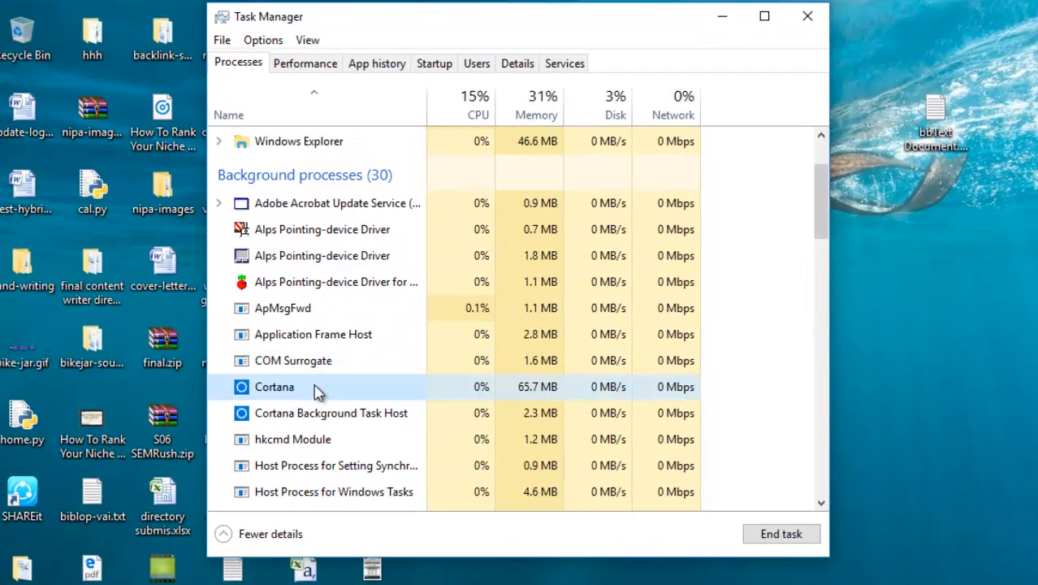
{"action": "left_click", "coordinate": [780, 532]}
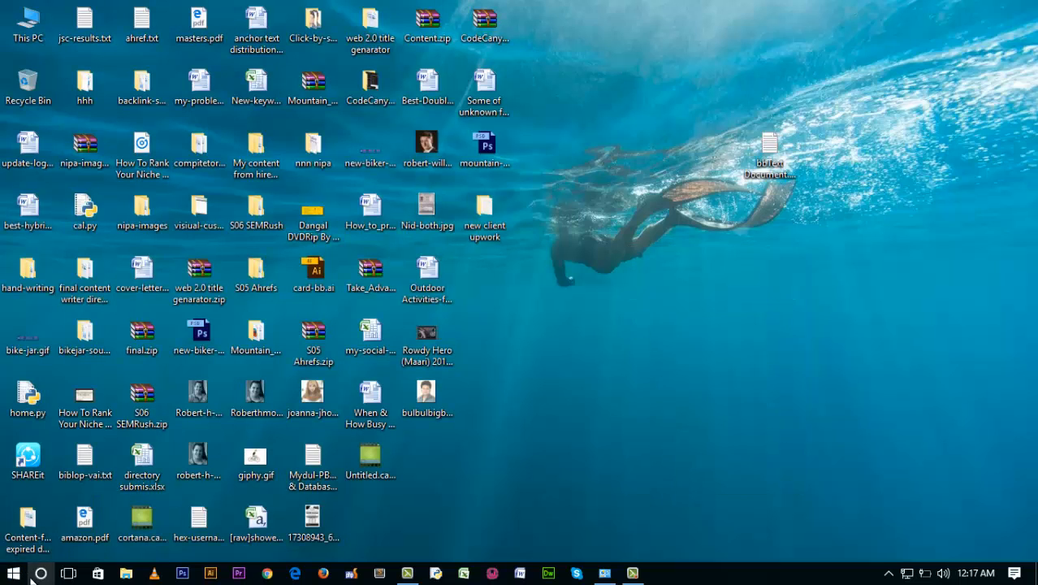
{"action": "left_click", "coordinate": [36, 572]}
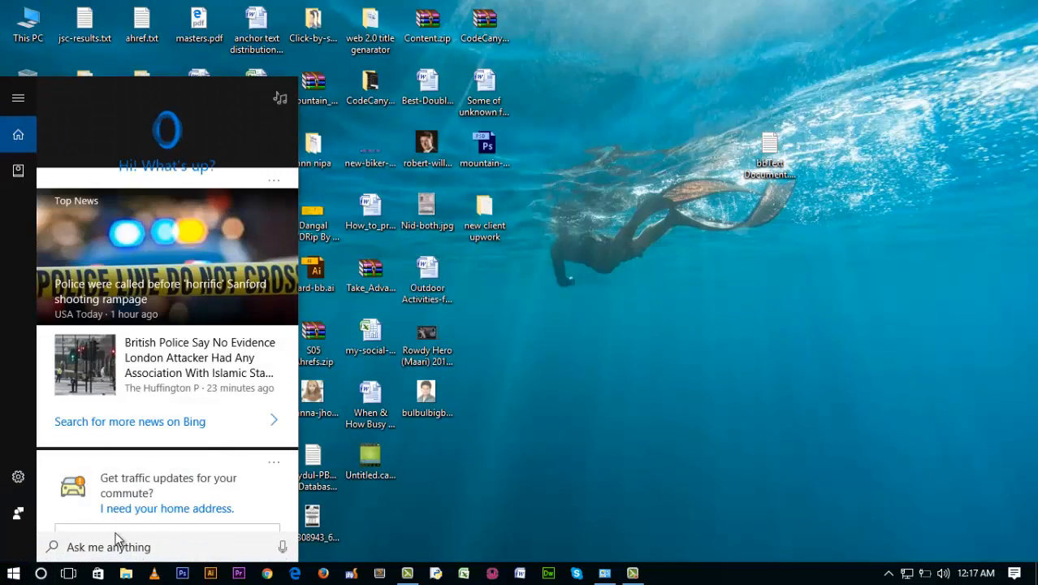
{"action": "type", "text": "con"}
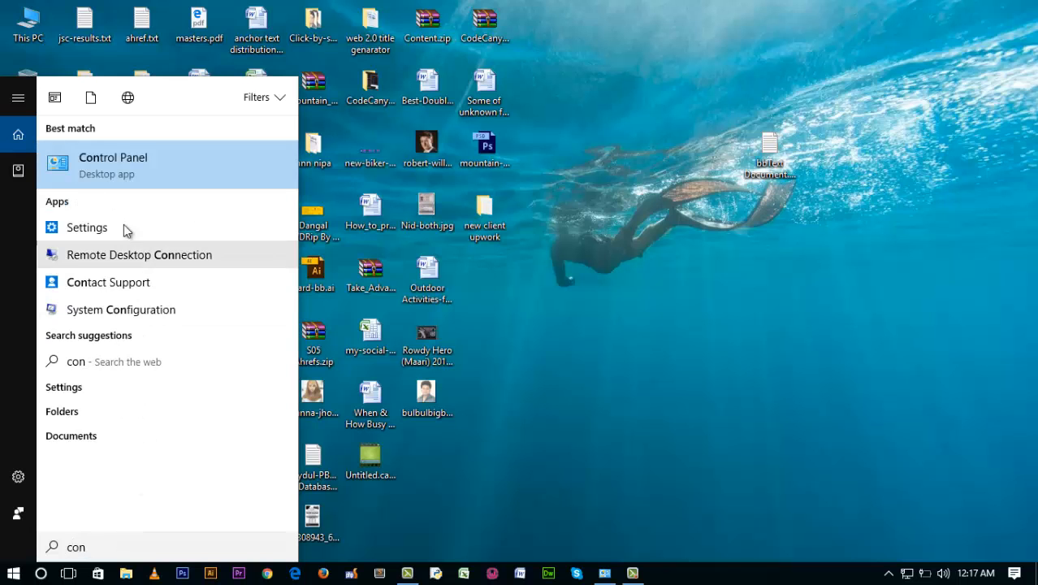
{"action": "left_click", "coordinate": [113, 164]}
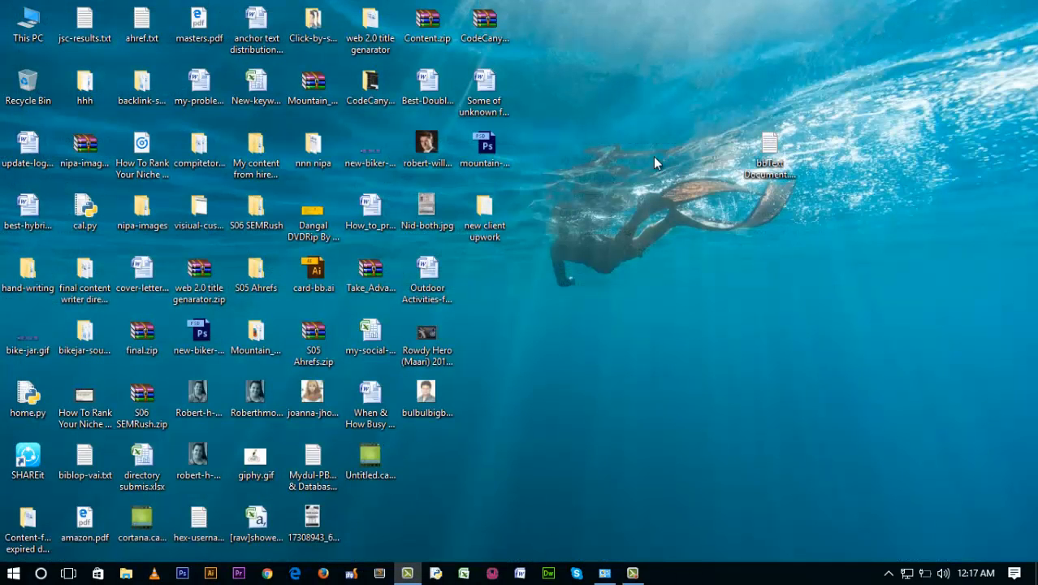
{"action": "right_click", "coordinate": [656, 220]}
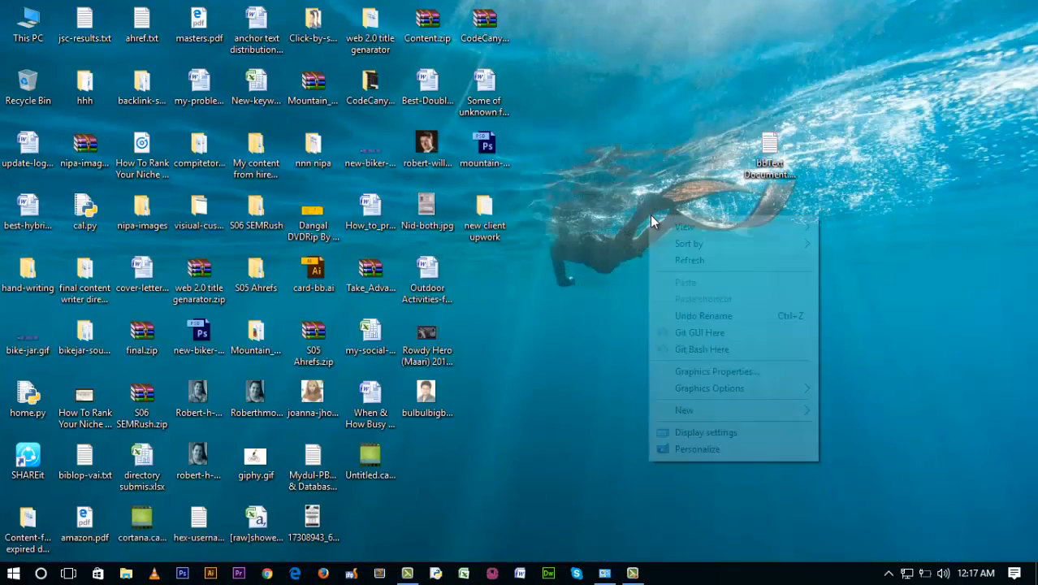
{"action": "left_click", "coordinate": [678, 348]}
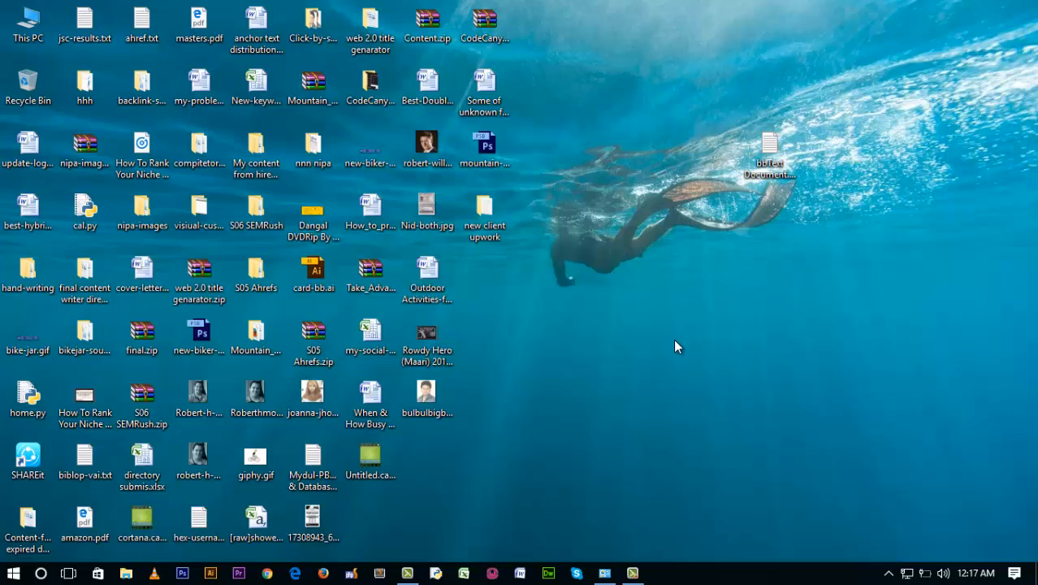
{"action": "mouse_move", "coordinate": [664, 267]}
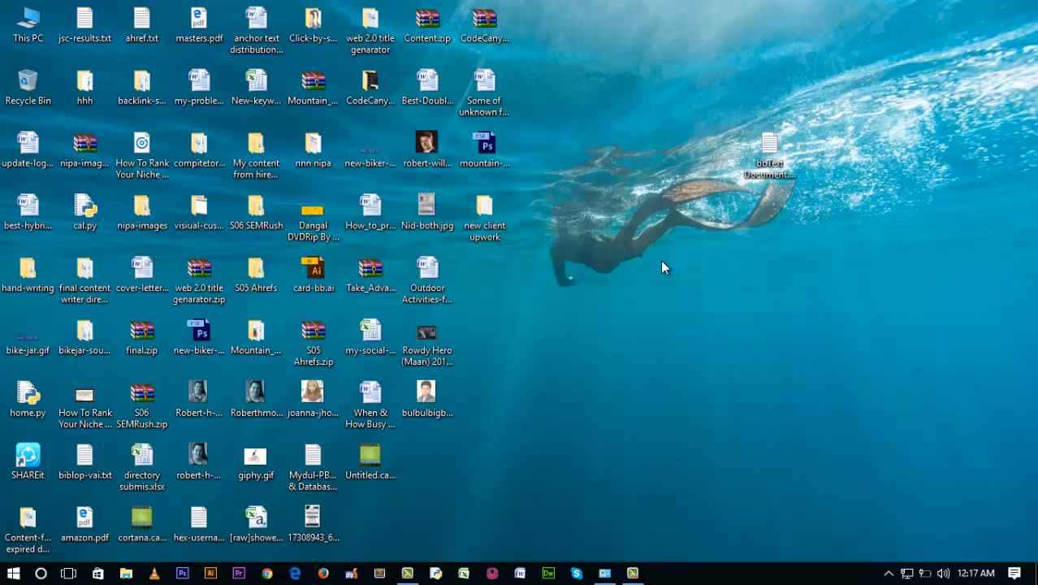
{"action": "right_click", "coordinate": [664, 266]}
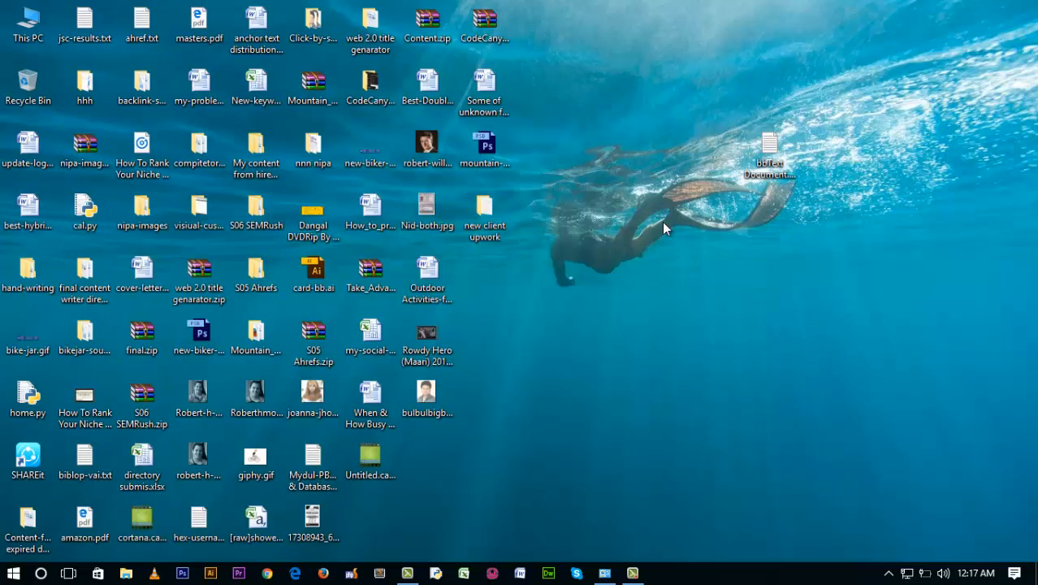
{"action": "mouse_move", "coordinate": [688, 267]}
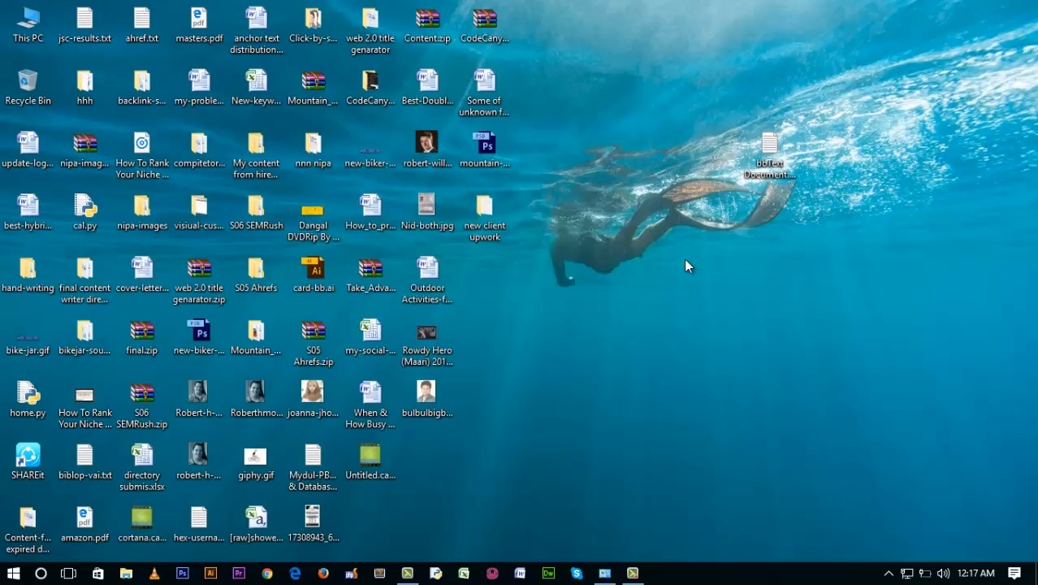
{"action": "mouse_move", "coordinate": [685, 253]}
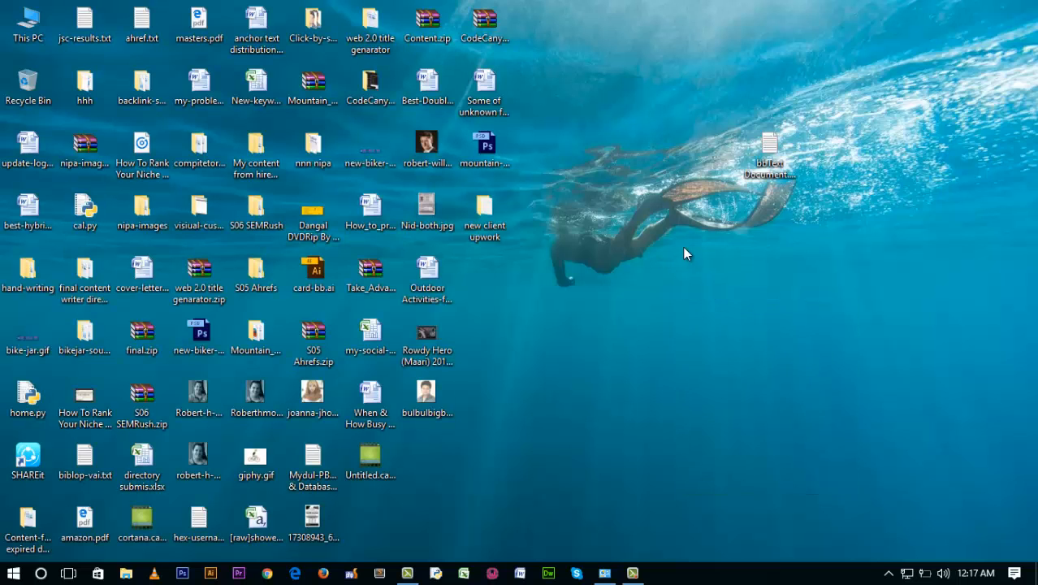
{"action": "mouse_move", "coordinate": [679, 400]}
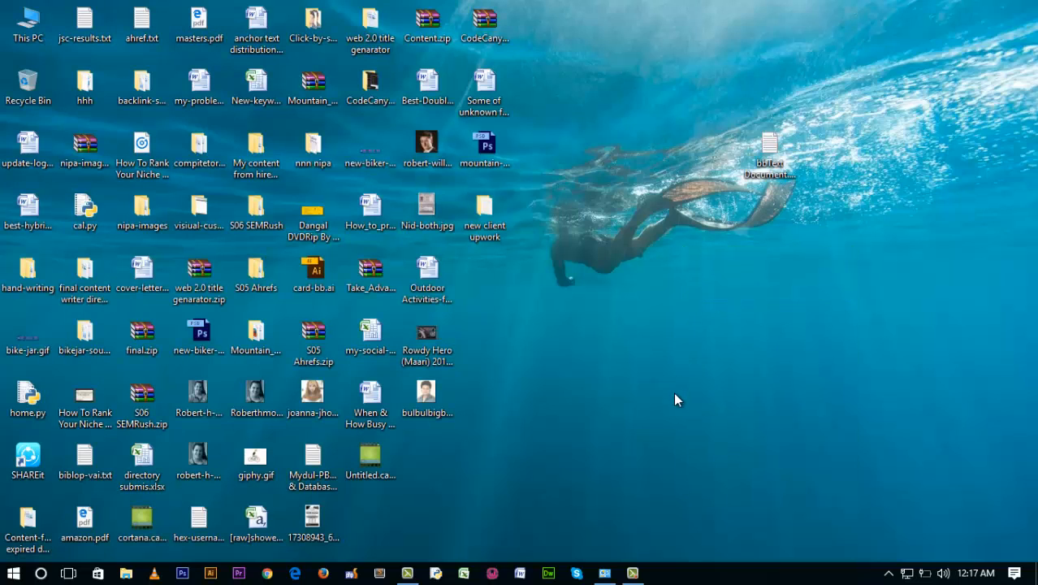